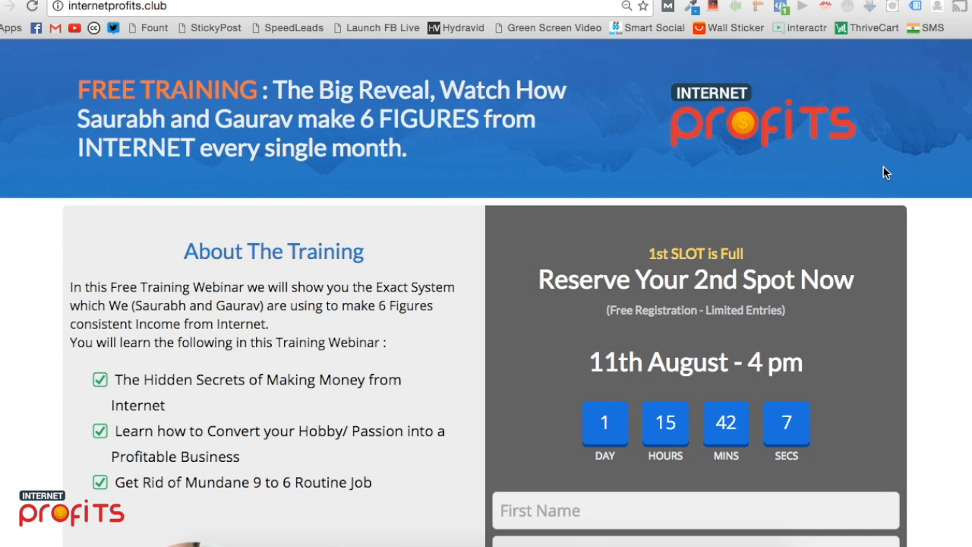
mouse_move(764, 169)
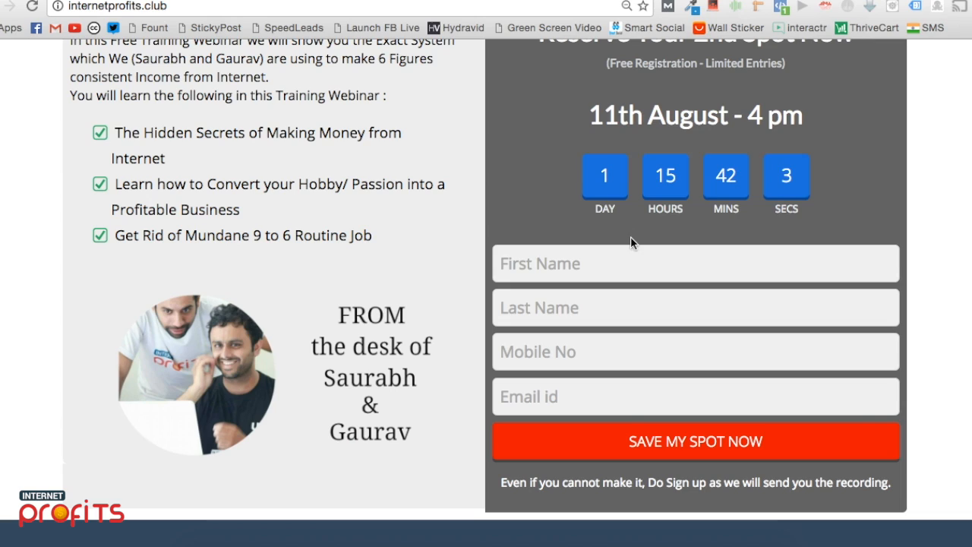
Review the confirmation email and follow its global.gotowebinar.com join link for the Demo Webinar.
click(695, 307)
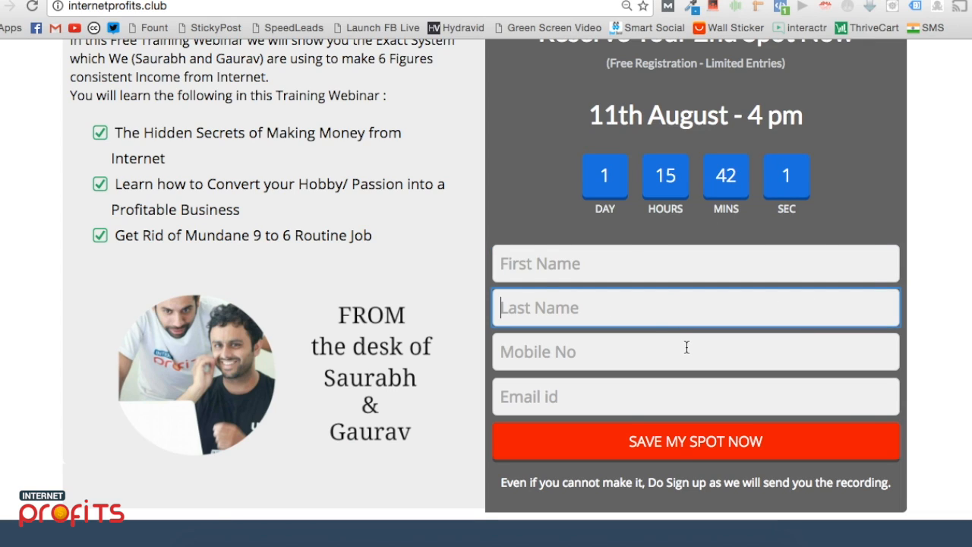
click(696, 395)
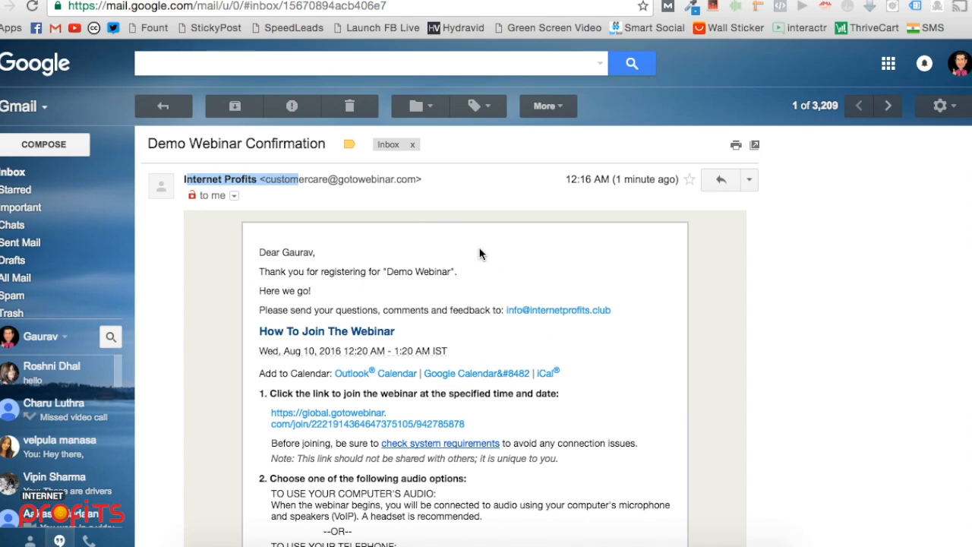
scroll(down, 3)
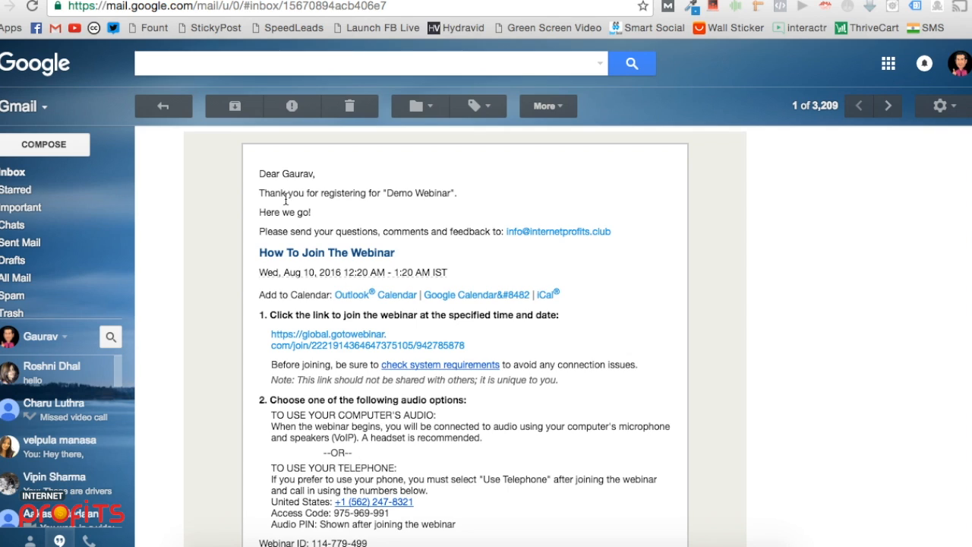
scroll(down, 3)
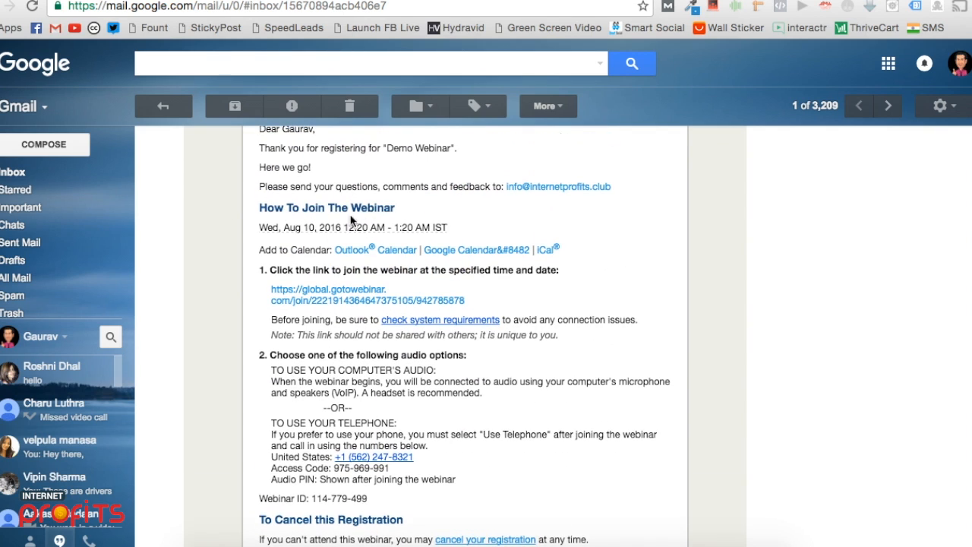
mouse_move(416, 221)
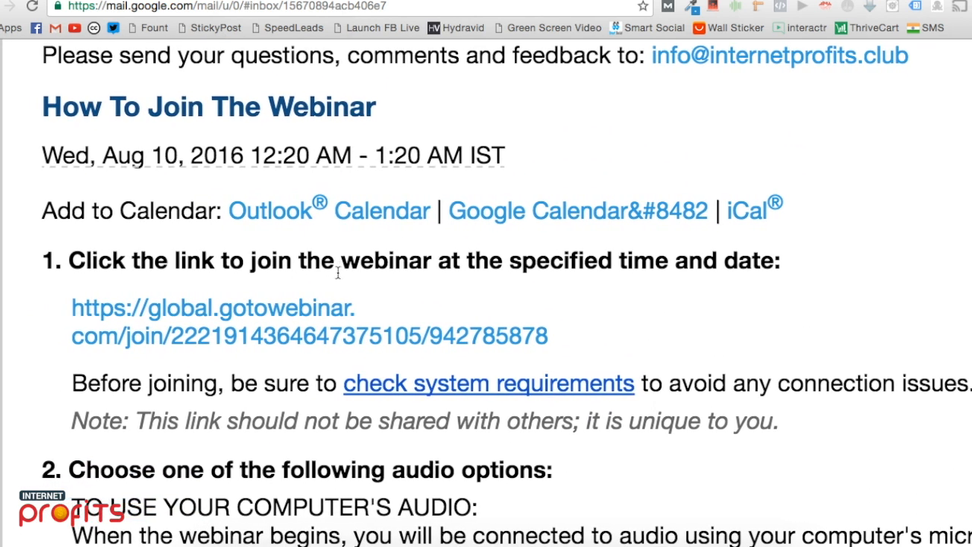
drag(68, 260, 546, 335)
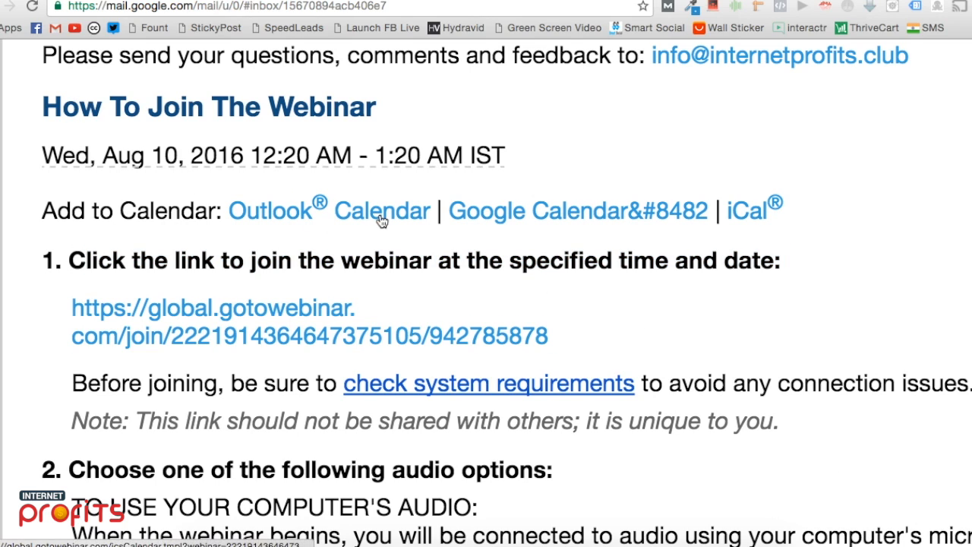
mouse_move(539, 225)
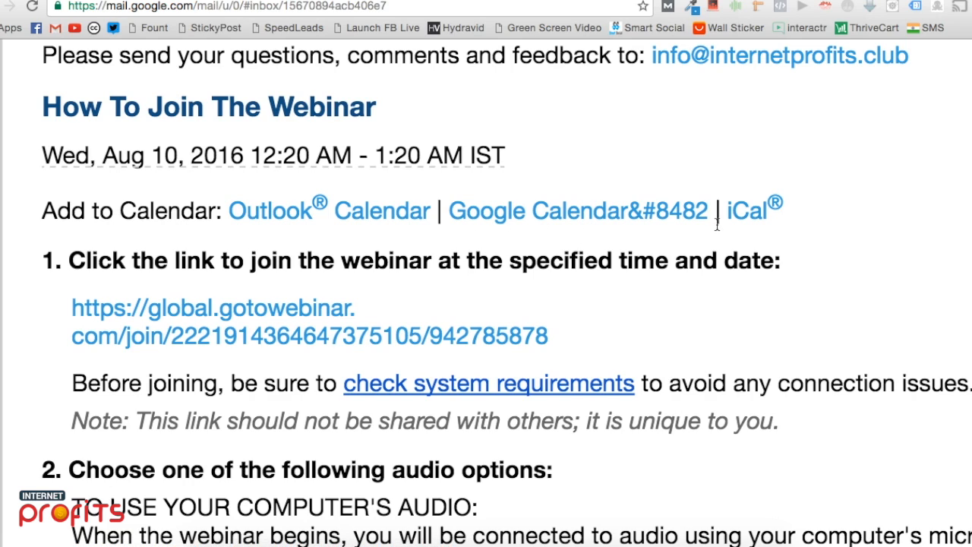
mouse_move(419, 380)
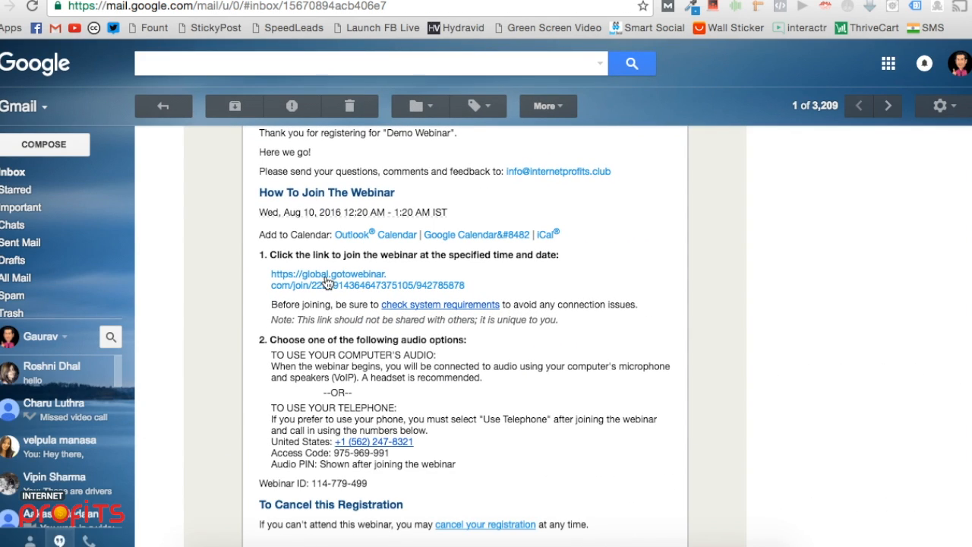
click(328, 273)
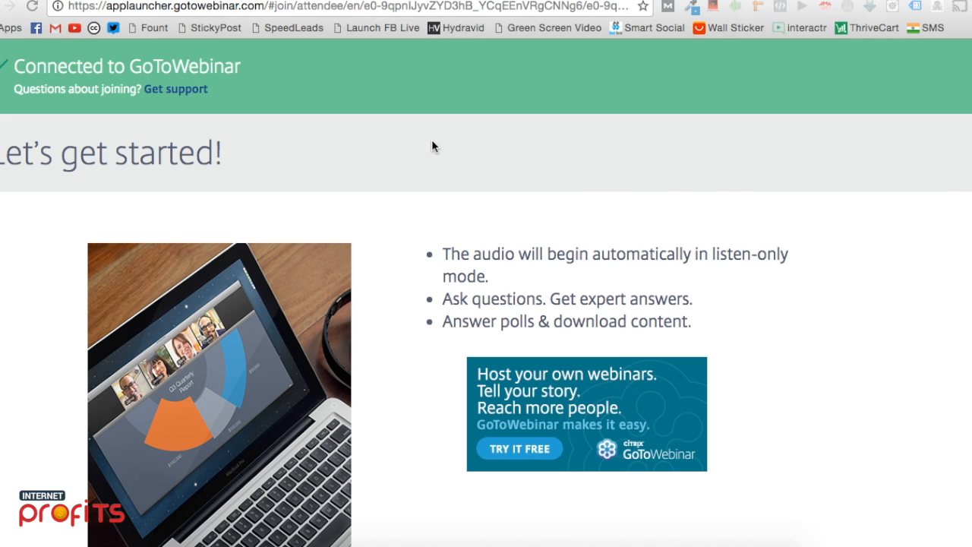
mouse_move(67, 536)
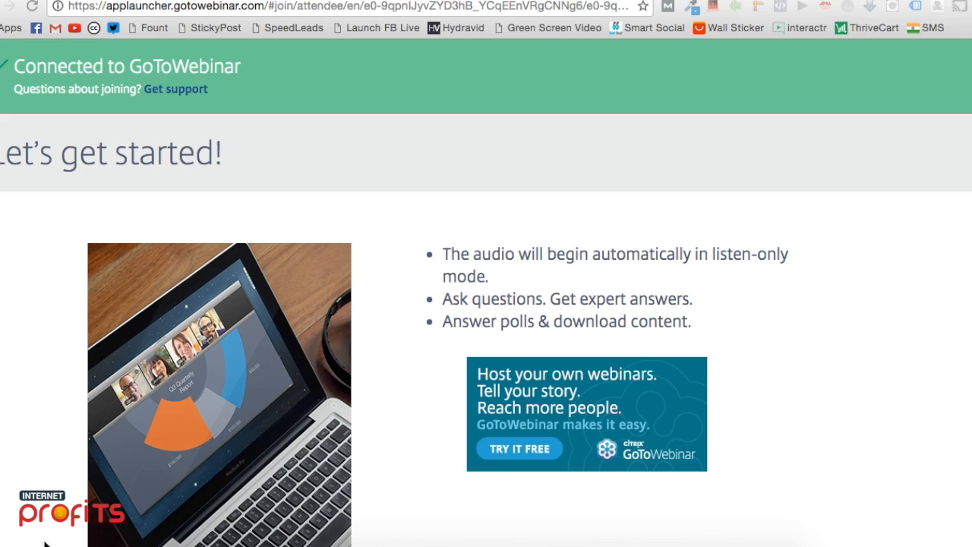
mouse_move(58, 529)
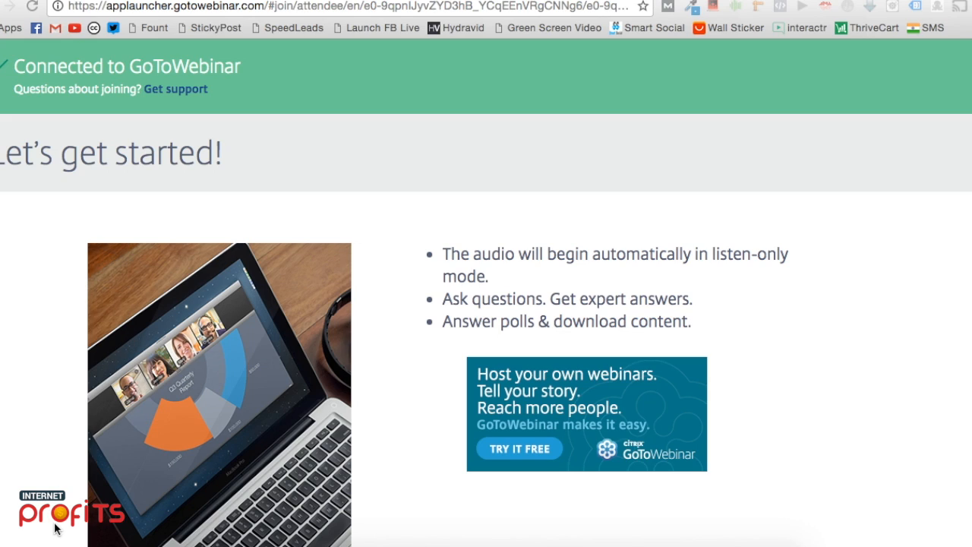
mouse_move(836, 428)
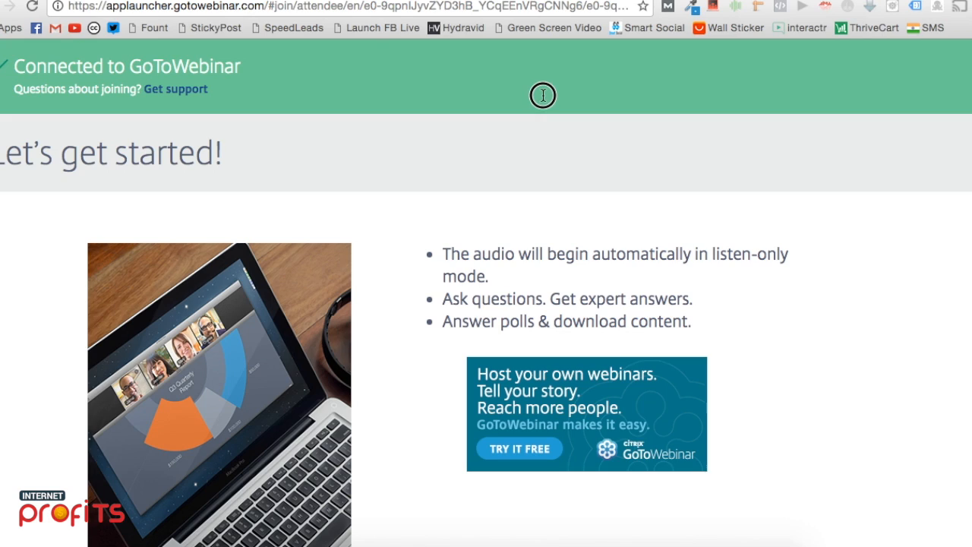
mouse_move(555, 120)
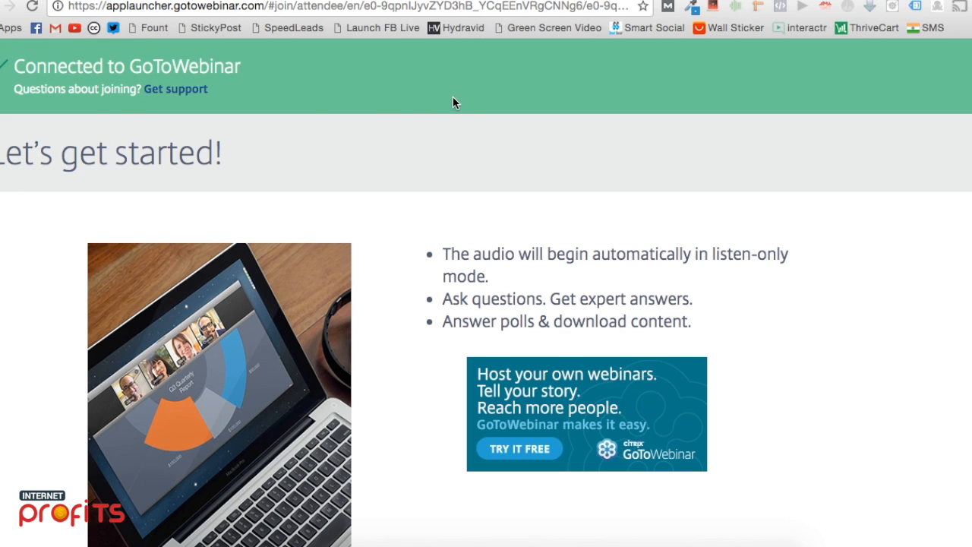
mouse_move(352, 96)
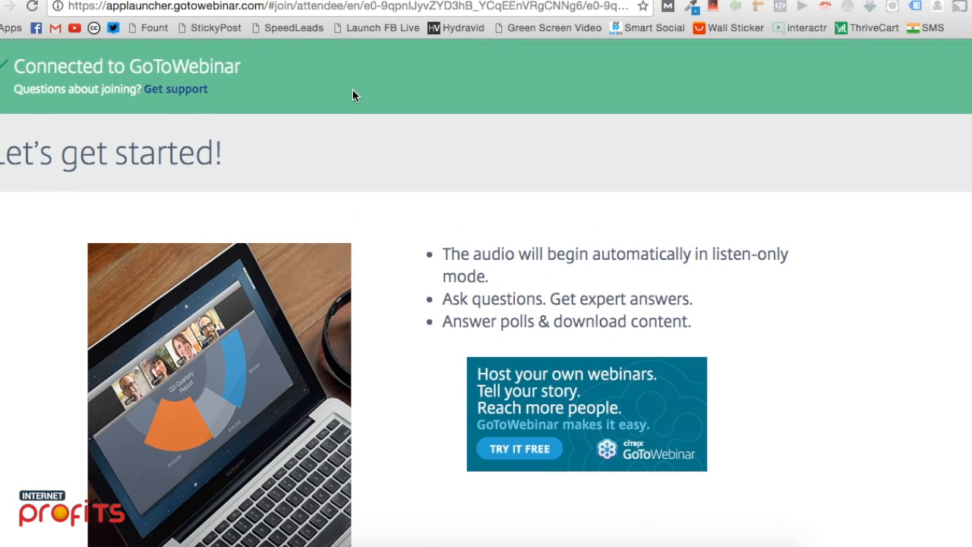
mouse_move(477, 170)
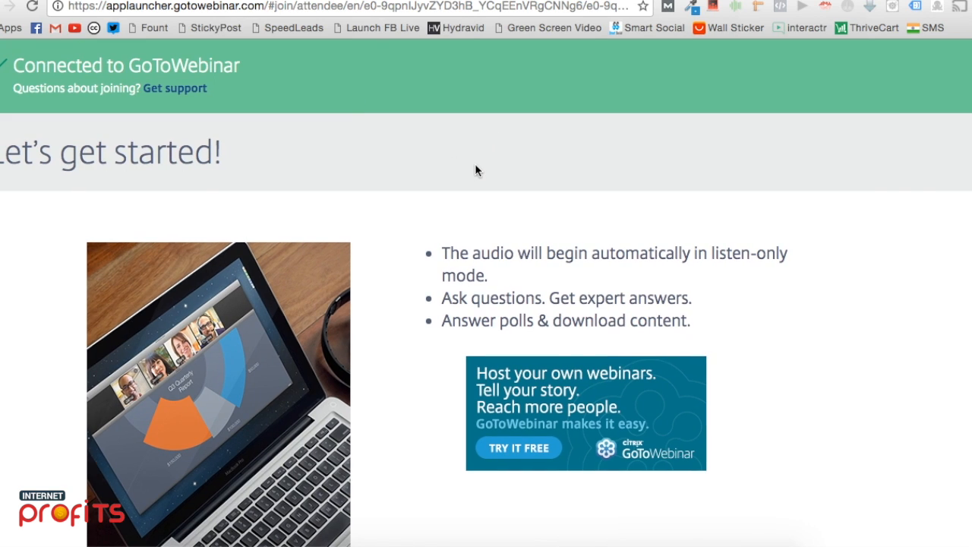
mouse_move(656, 218)
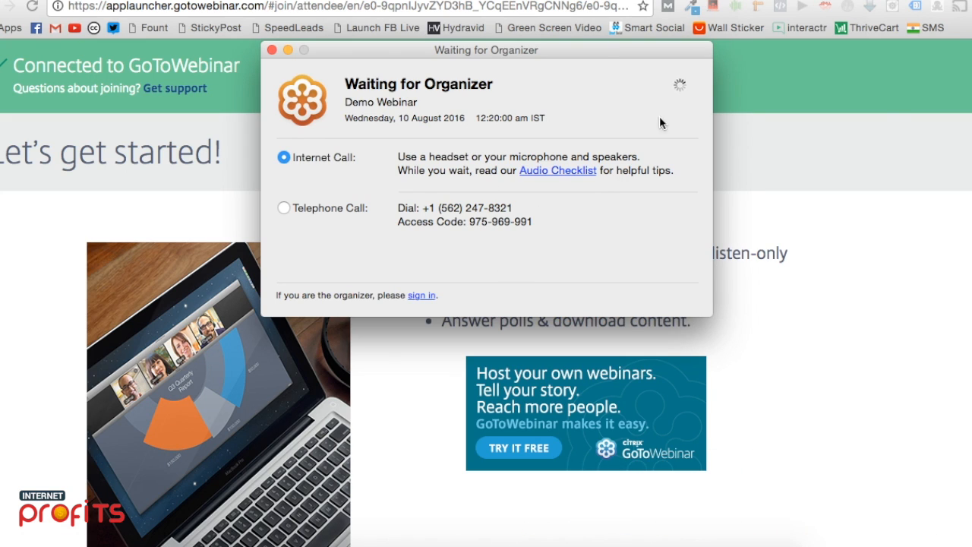
Move the Waiting for Organizer window toward the centre of the screen.
drag(486, 49, 535, 78)
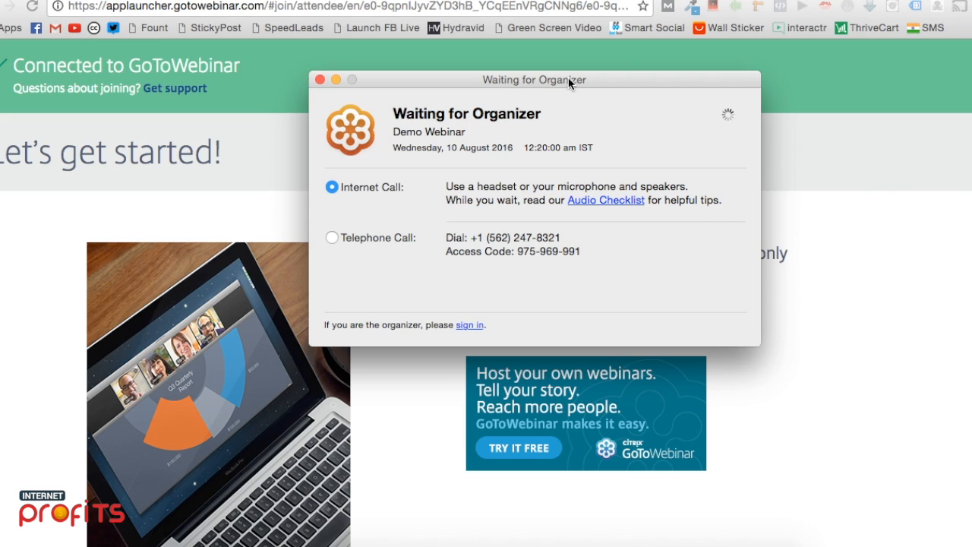
mouse_move(516, 91)
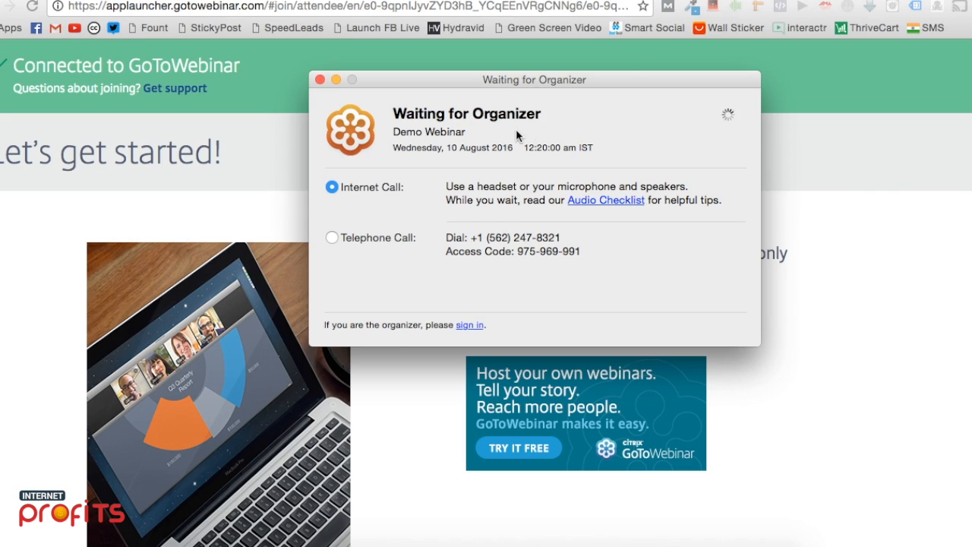
mouse_move(568, 243)
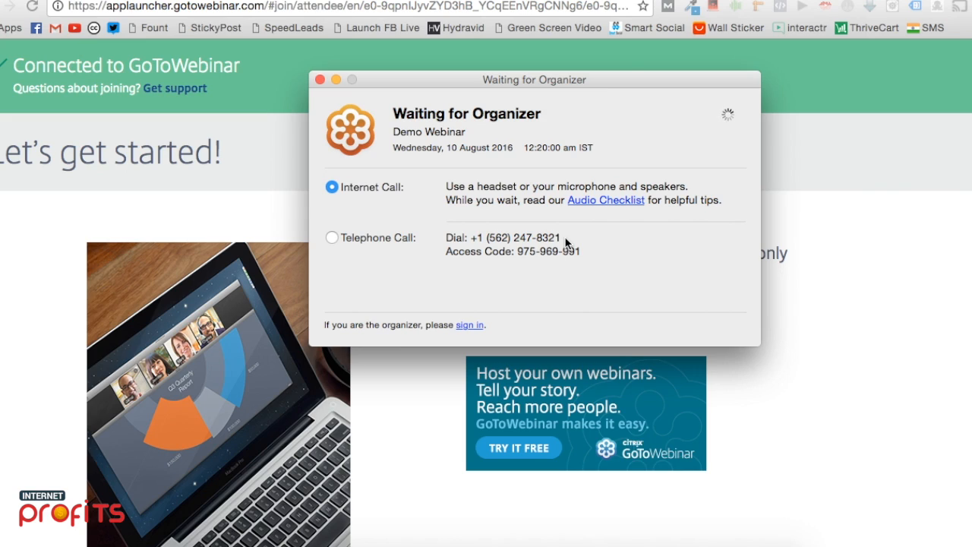
mouse_move(562, 281)
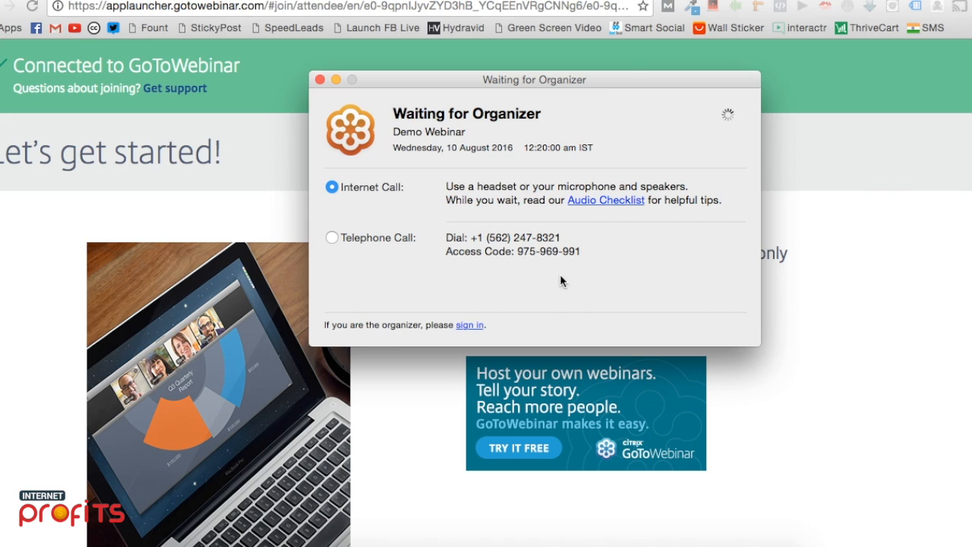
mouse_move(458, 140)
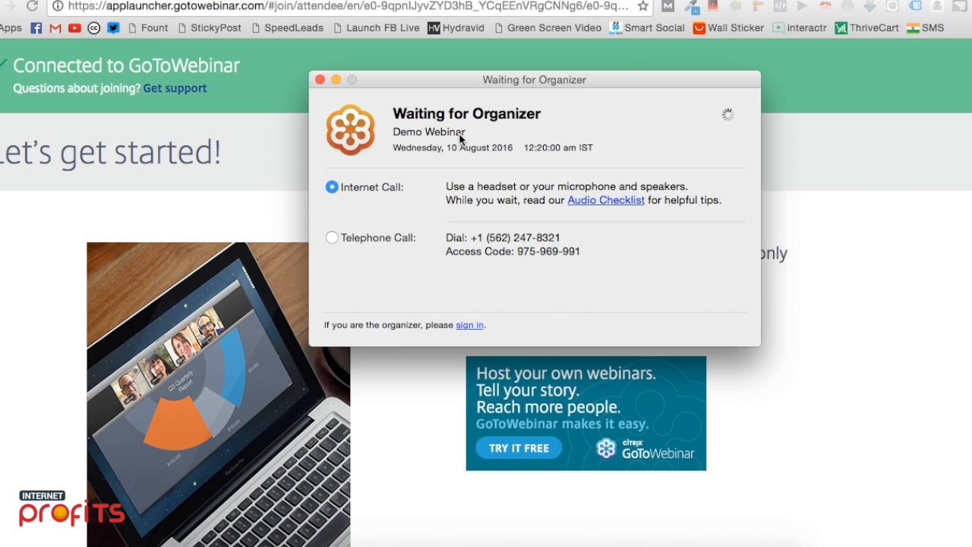
mouse_move(565, 82)
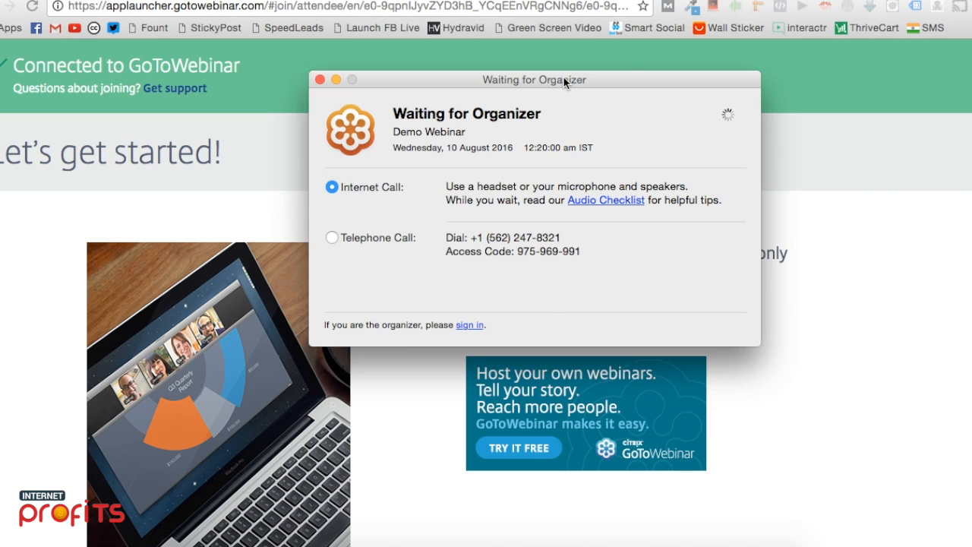